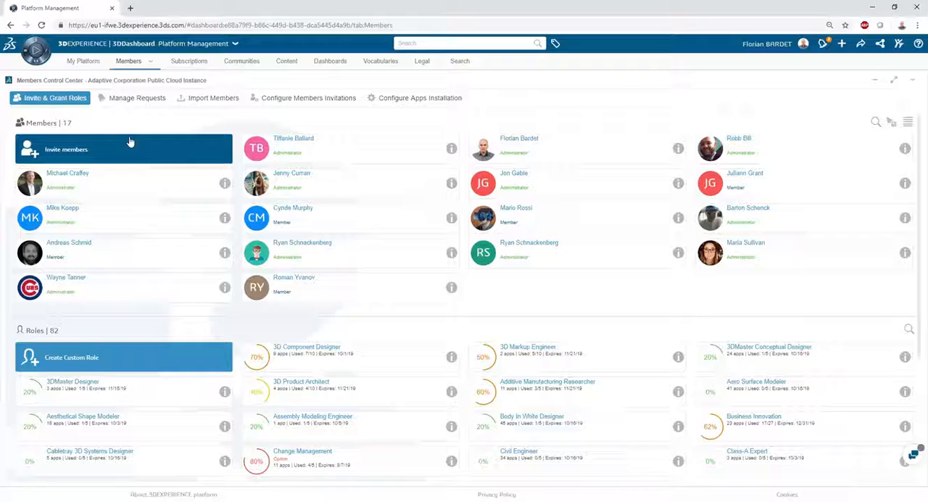
{"action": "left_click", "coordinate": [66, 148]}
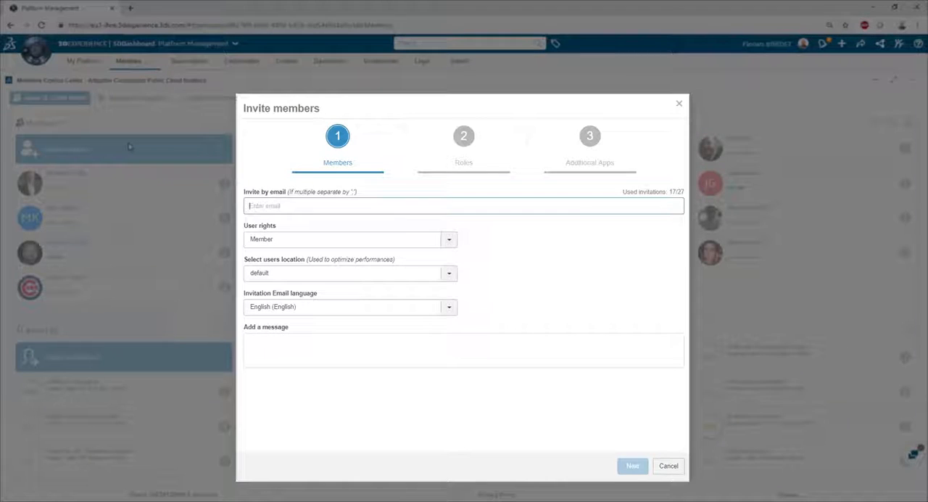
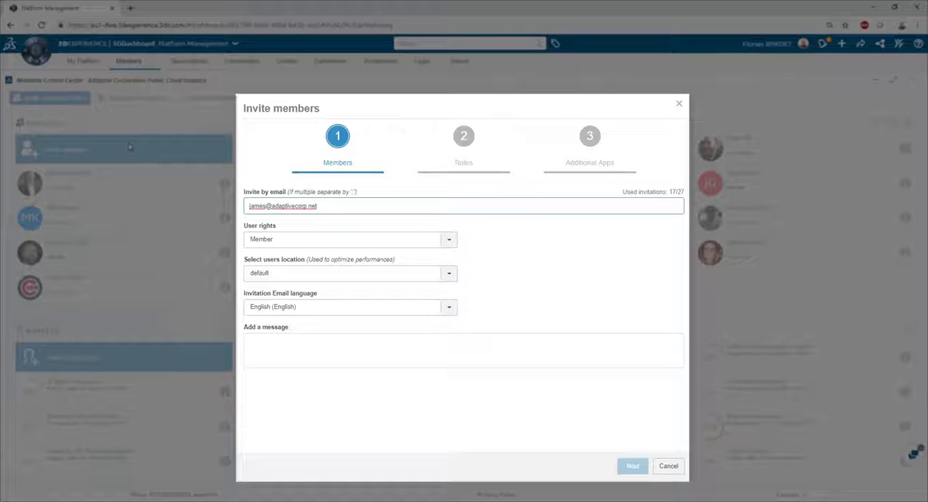
{"action": "mouse_move", "coordinate": [191, 175]}
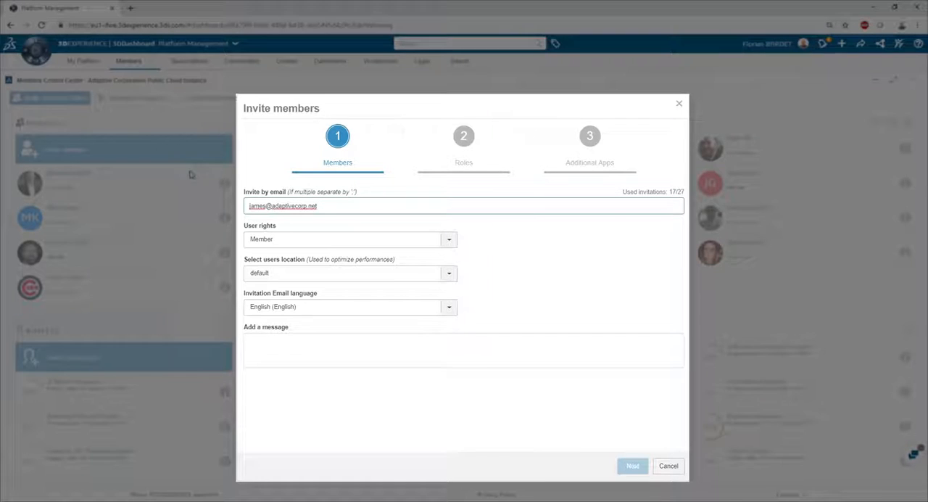
{"action": "left_click", "coordinate": [448, 239]}
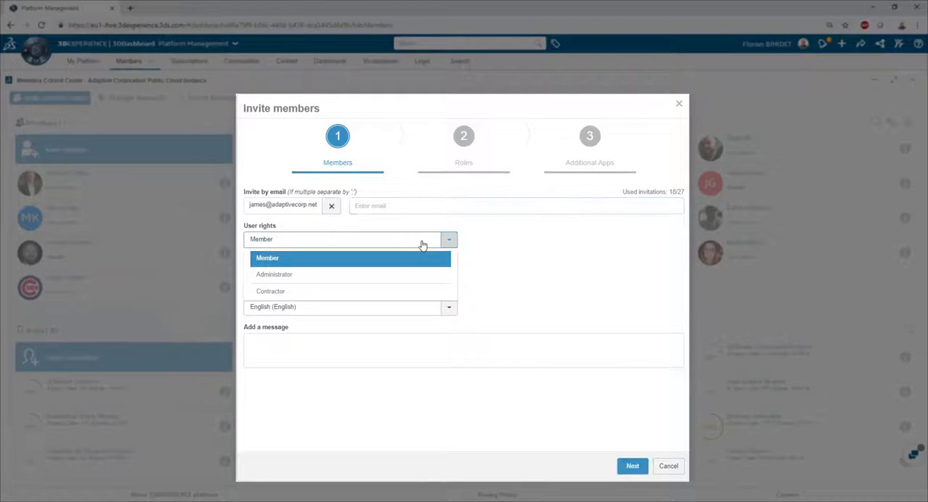
{"action": "left_click", "coordinate": [267, 257]}
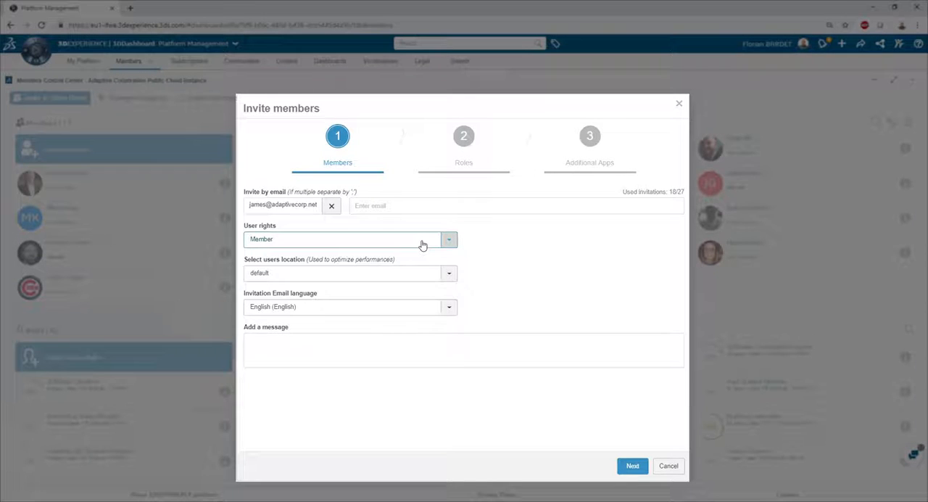
{"action": "mouse_move", "coordinate": [427, 274]}
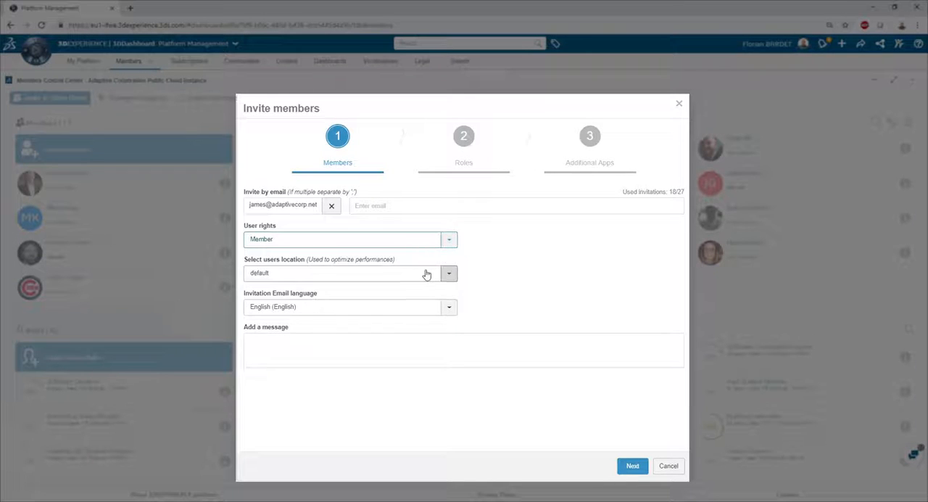
Keep the default location, add a welcome message and proceed to roles.
{"action": "left_click", "coordinate": [449, 273]}
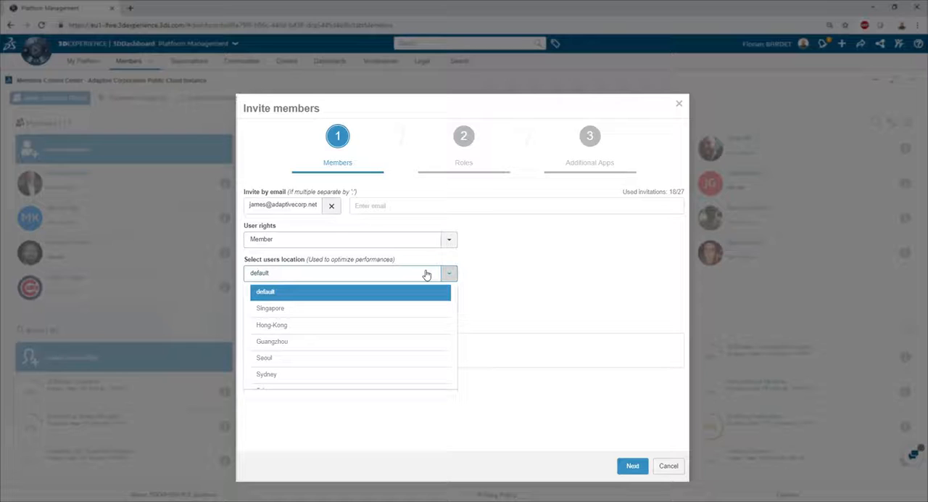
{"action": "left_click", "coordinate": [266, 290]}
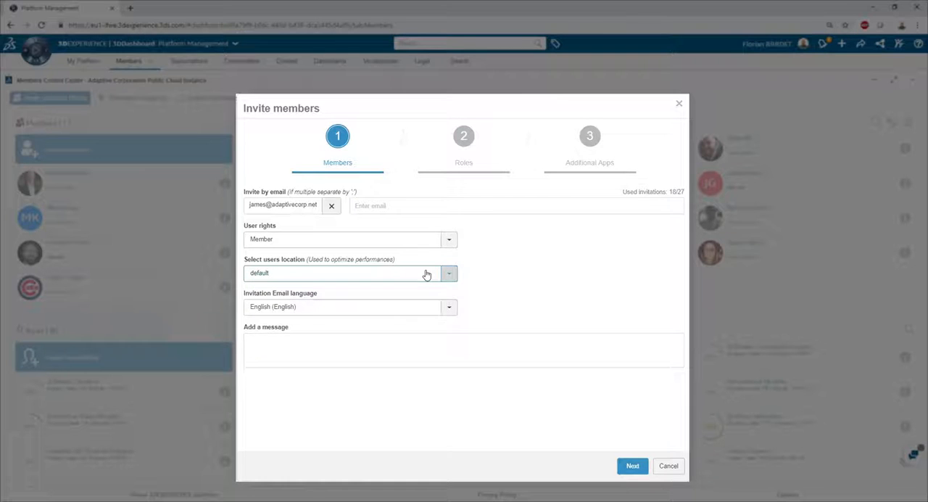
{"action": "left_click", "coordinate": [463, 350]}
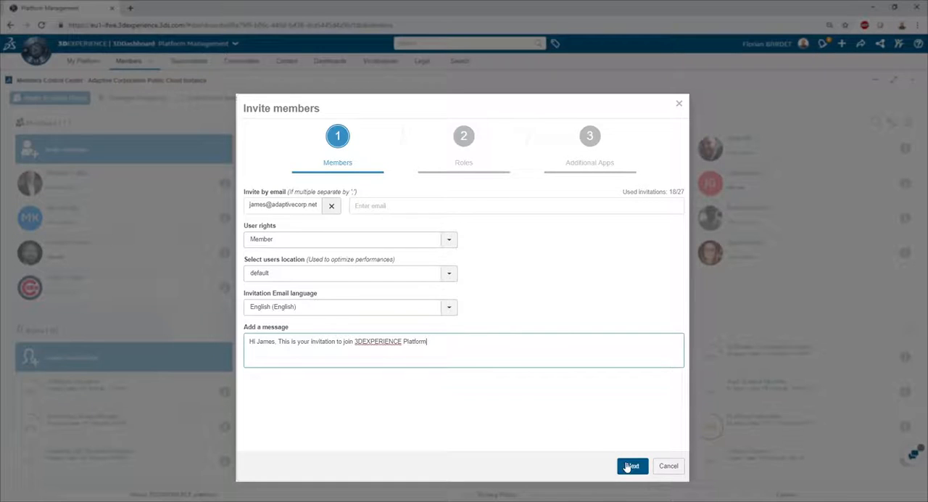
{"action": "left_click", "coordinate": [632, 466]}
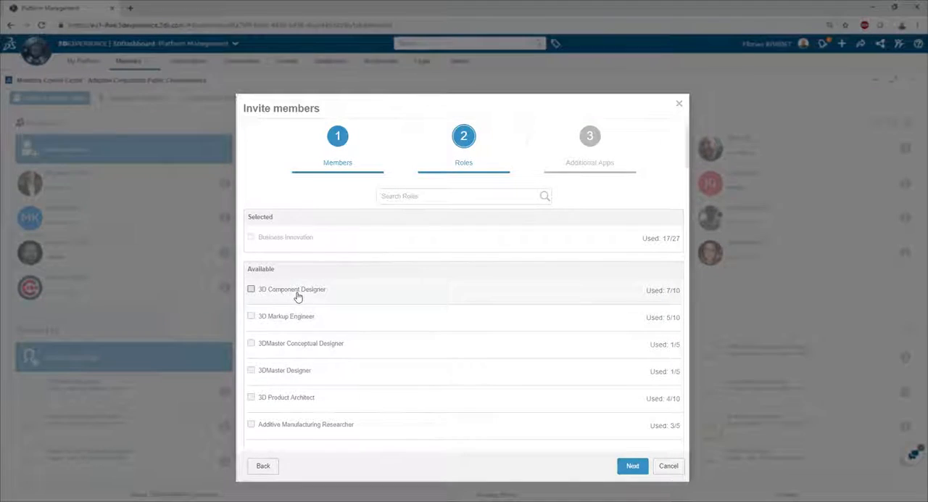
Grant 3D Component Designer with its bundled Industry Innovation role and send the invitation.
{"action": "left_click", "coordinate": [251, 288]}
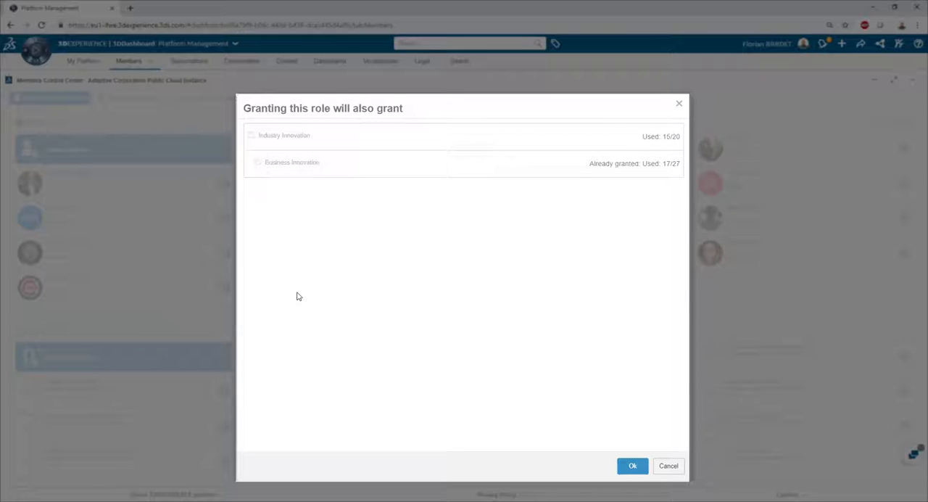
{"action": "mouse_move", "coordinate": [632, 466]}
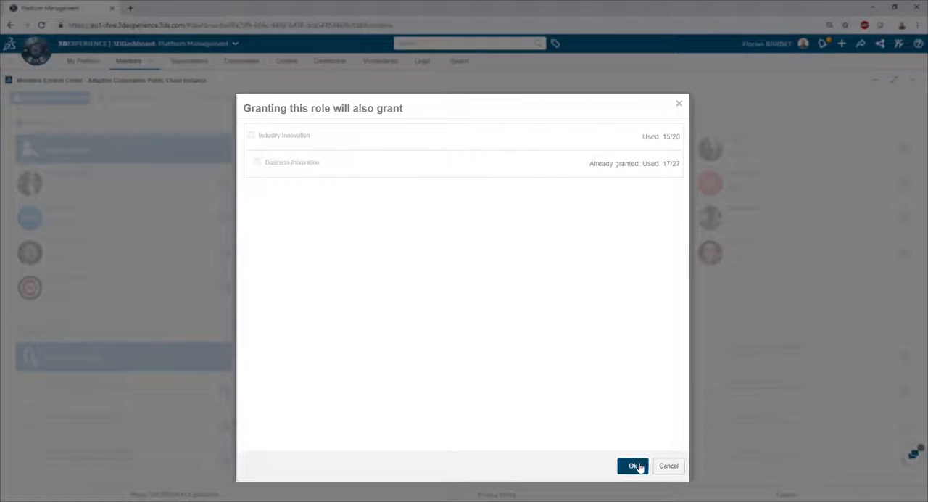
{"action": "left_click", "coordinate": [633, 465]}
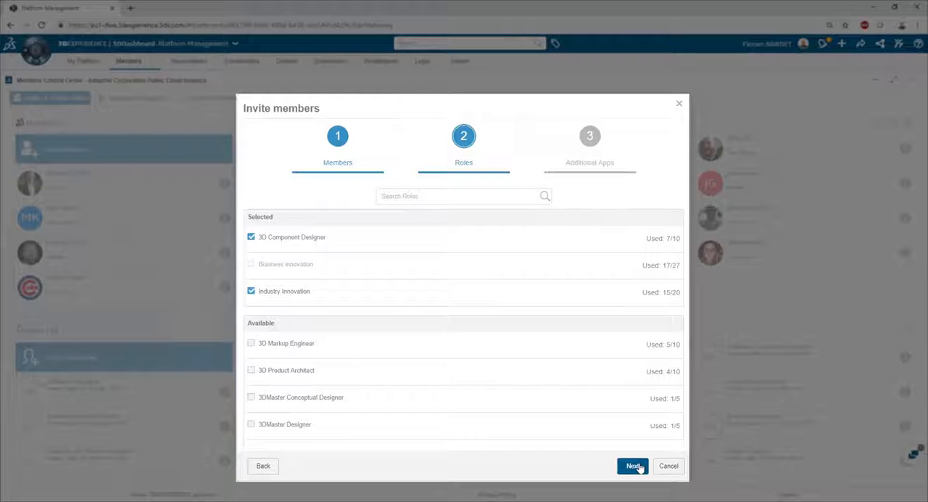
{"action": "left_click", "coordinate": [632, 466]}
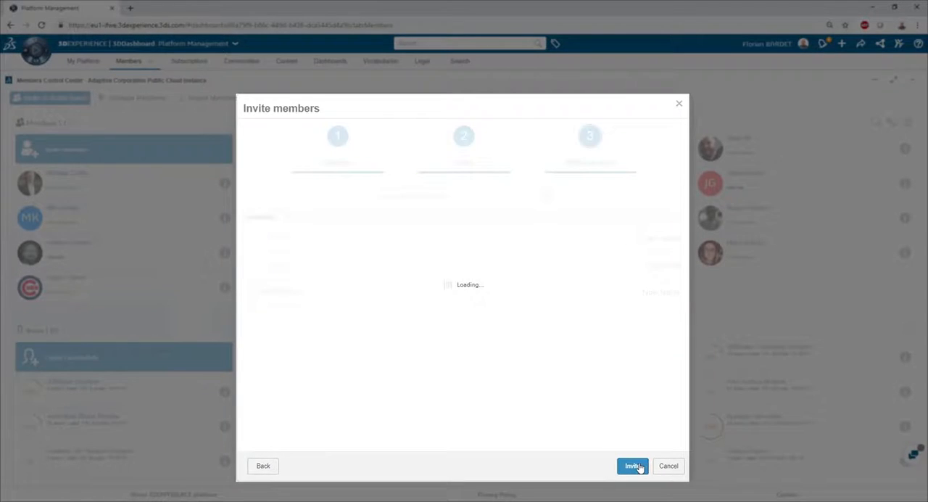
{"action": "left_click", "coordinate": [631, 465]}
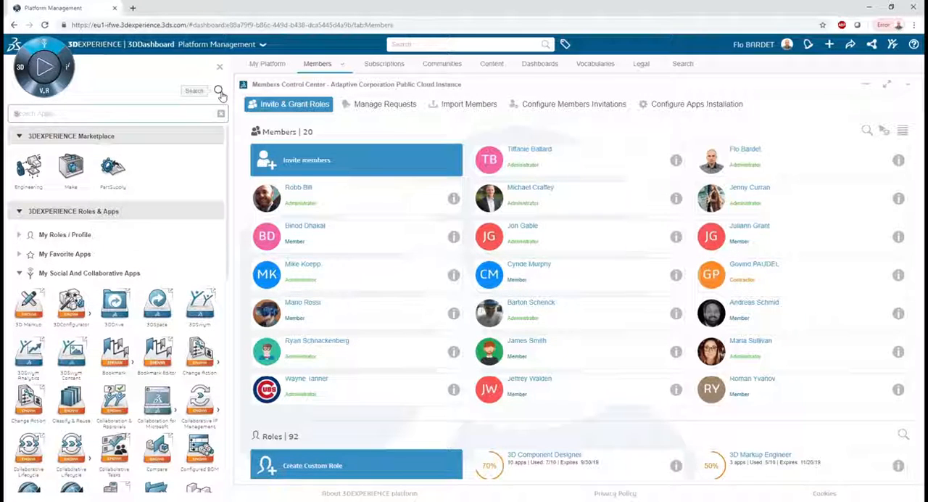
Search 'group' in the compass and launch the User Groups app.
{"action": "type", "text": "group"}
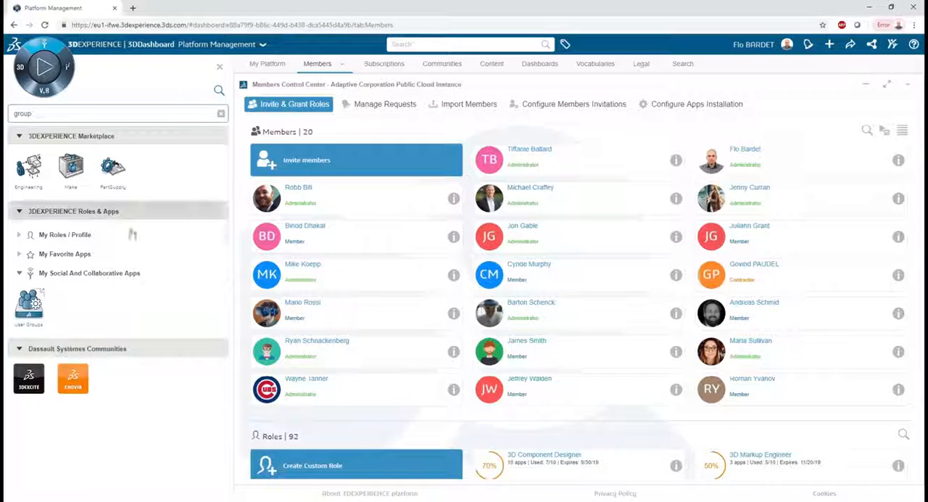
{"action": "left_click", "coordinate": [29, 305]}
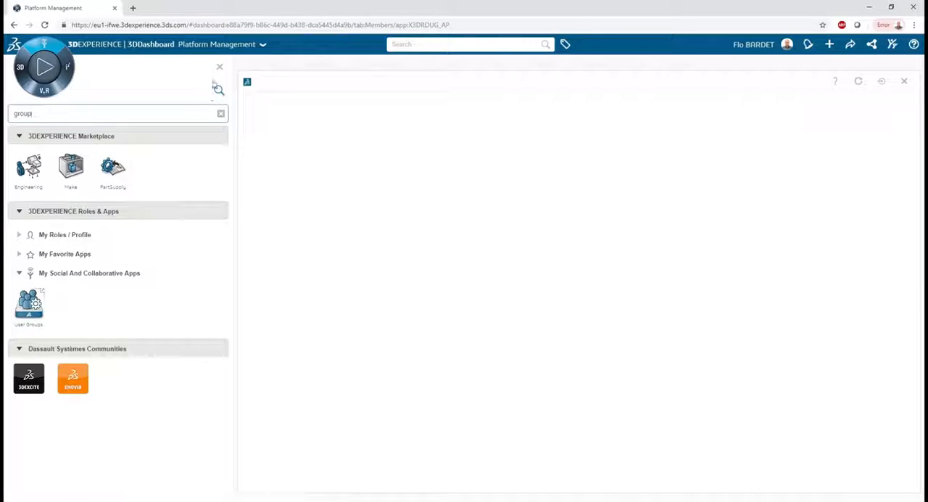
{"action": "left_click", "coordinate": [29, 305]}
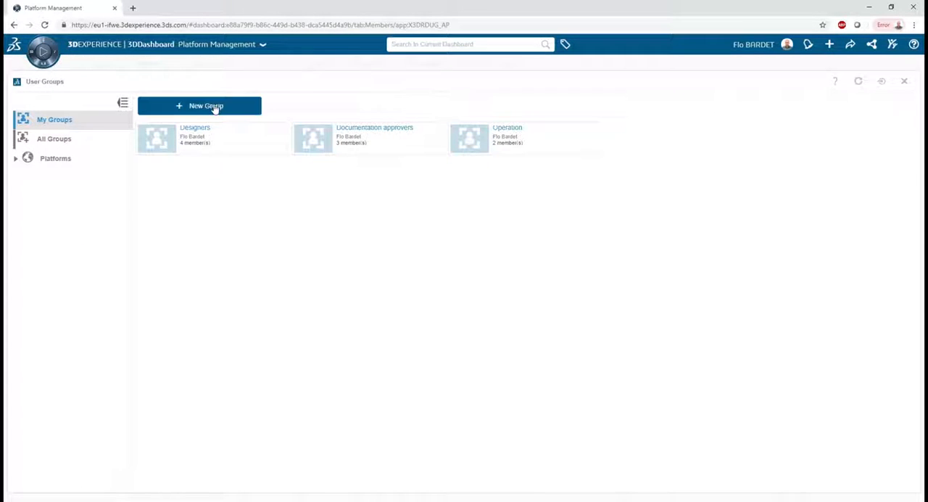
Add the member 'james' from suggestions to the Designers group.
{"action": "left_click", "coordinate": [194, 138]}
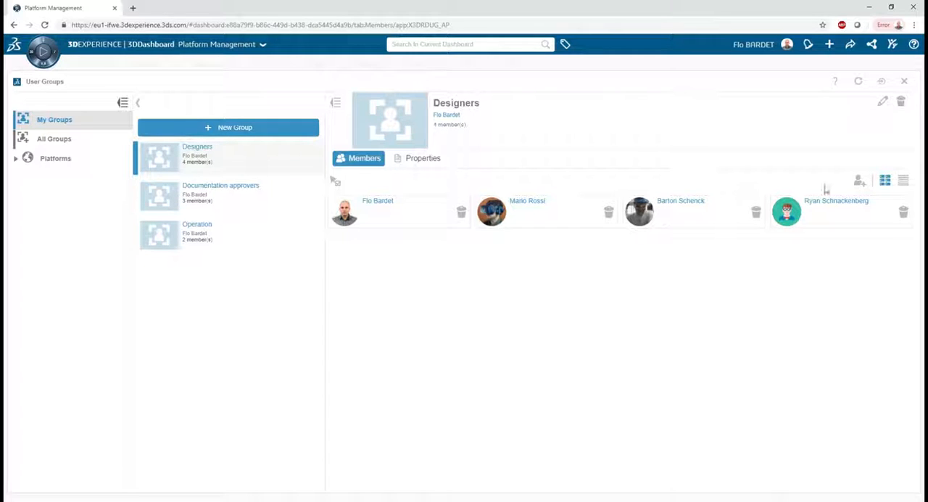
{"action": "type", "text": "james"}
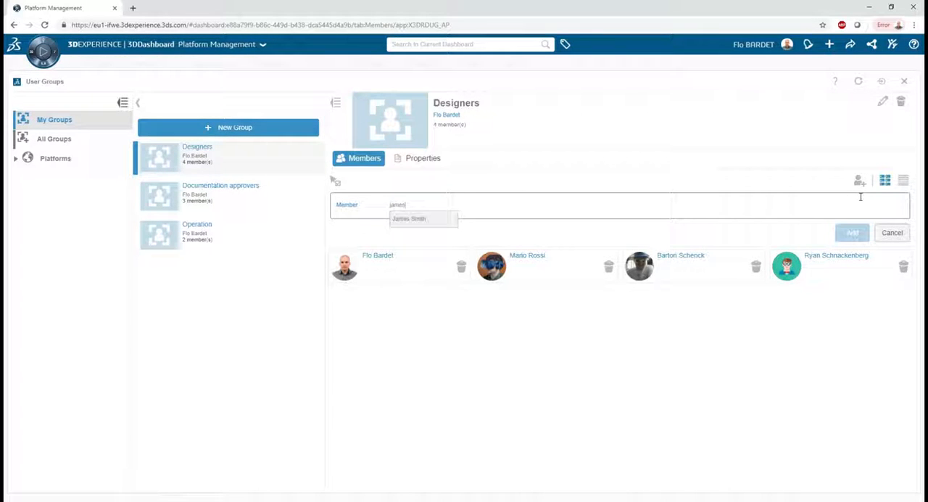
{"action": "left_click", "coordinate": [409, 218]}
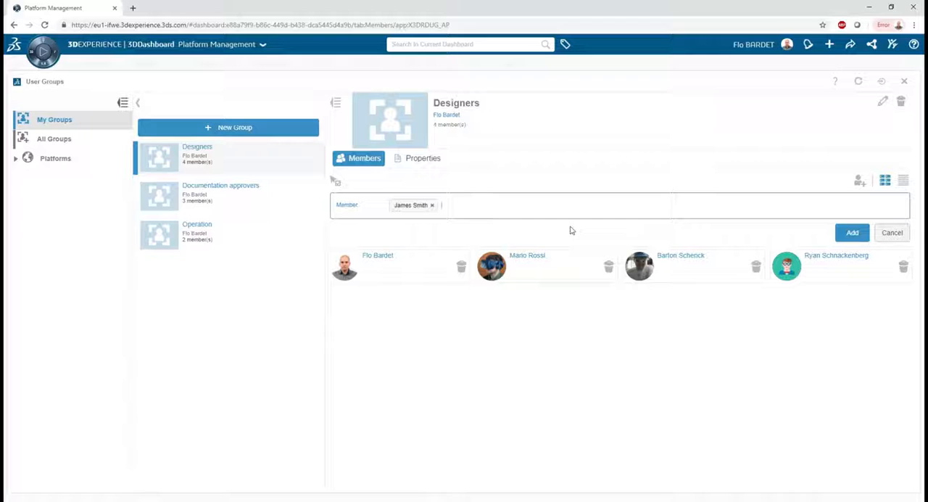
{"action": "left_click", "coordinate": [852, 233]}
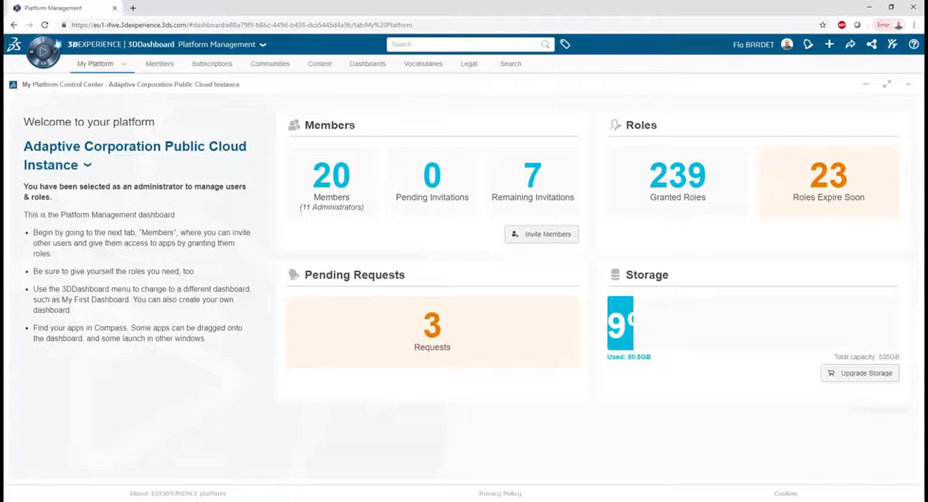
Launch 3DSpace from the compass and open the IE Project Space tile.
{"action": "left_click", "coordinate": [42, 53]}
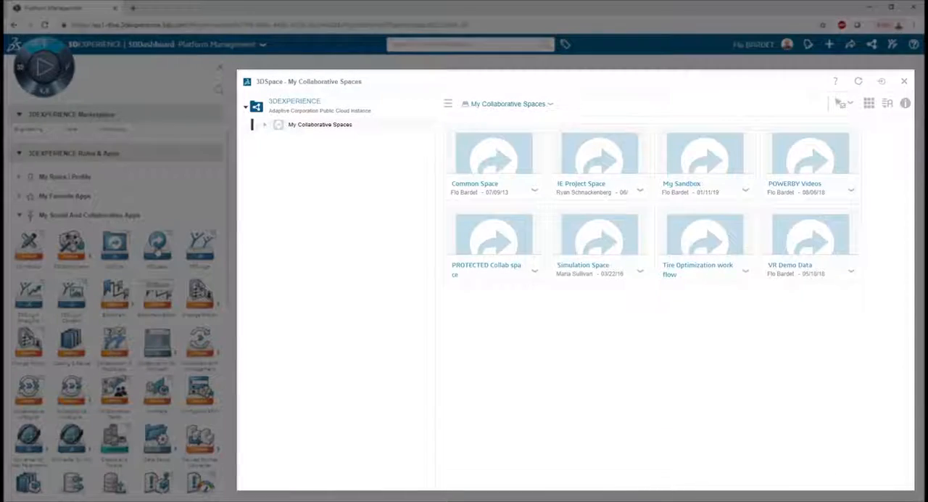
{"action": "left_click", "coordinate": [600, 160]}
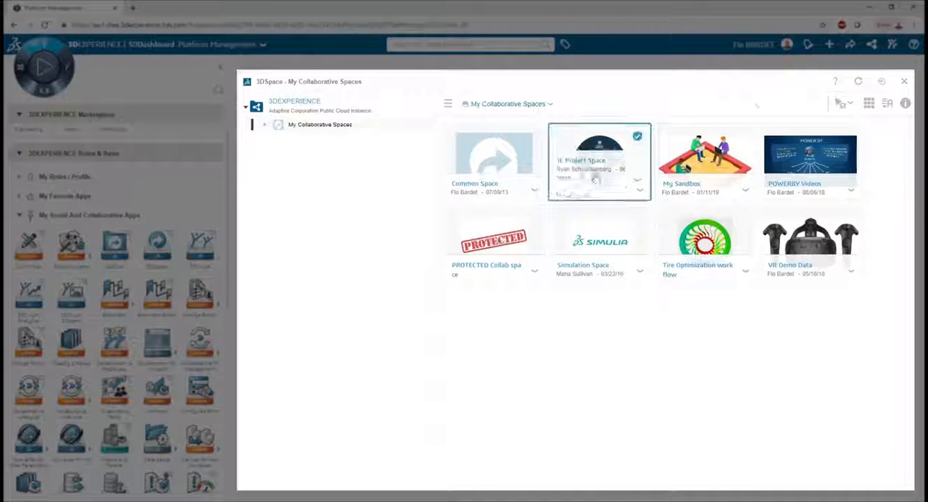
{"action": "left_click", "coordinate": [905, 103]}
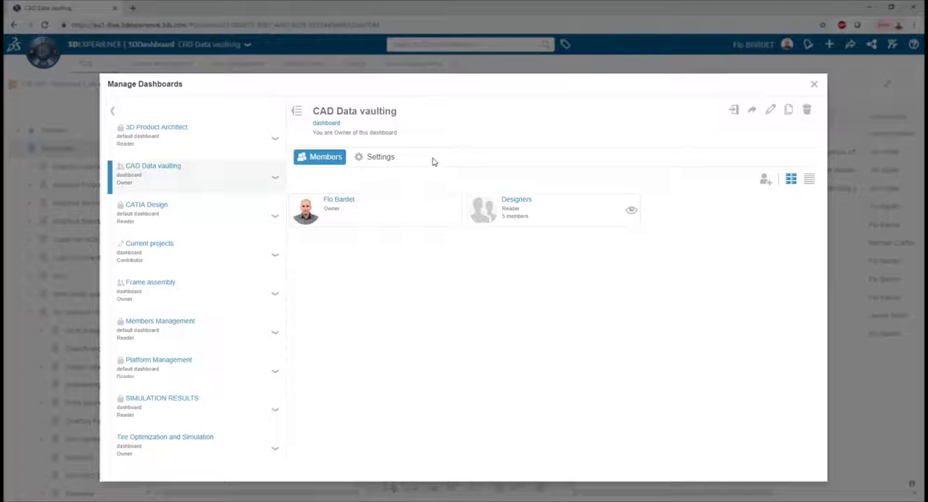
{"action": "left_click", "coordinate": [631, 209]}
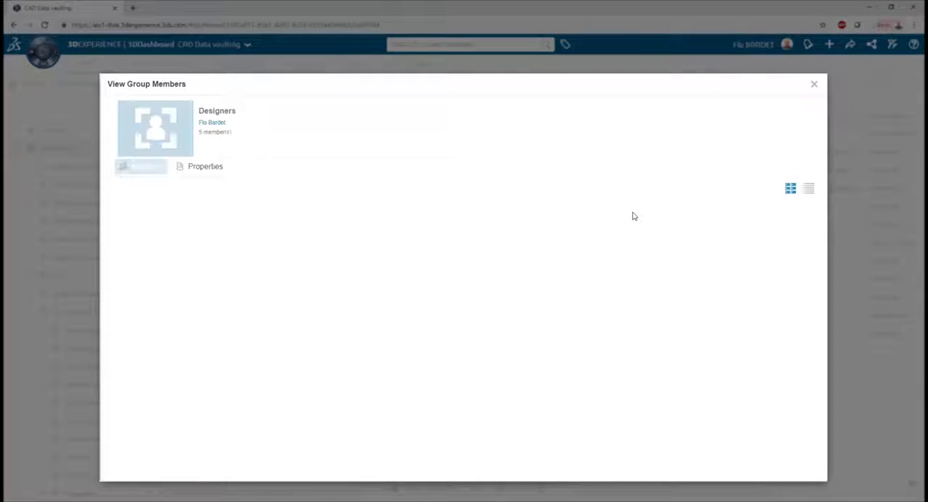
{"action": "left_click", "coordinate": [140, 166]}
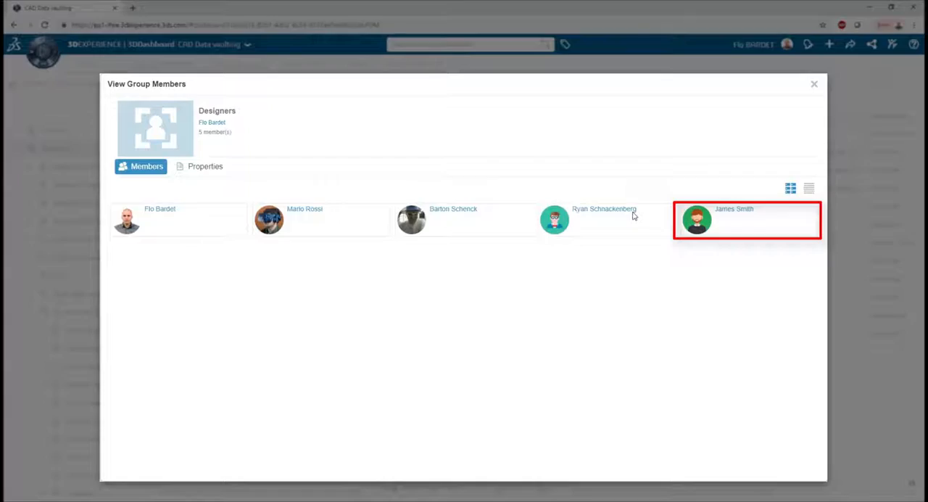
{"action": "left_click", "coordinate": [813, 84]}
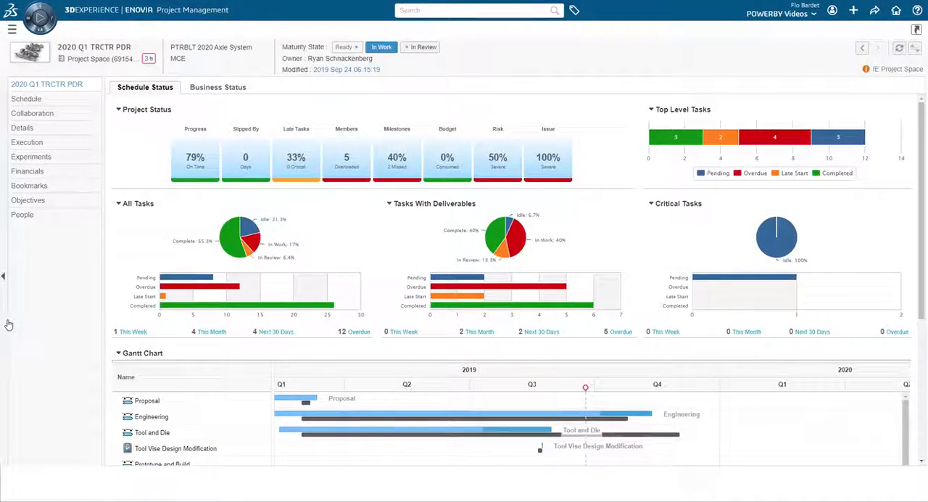